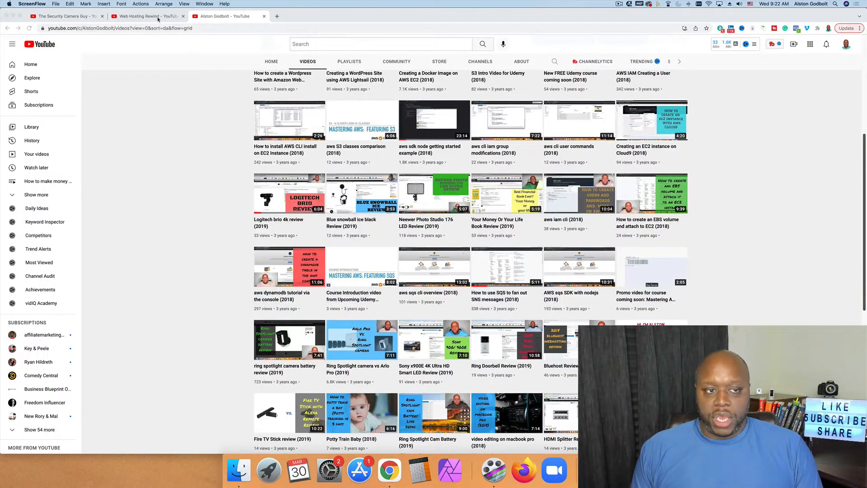
- Switch to the browser tab showing The Security Camera Guy channel's Videos page
click(64, 16)
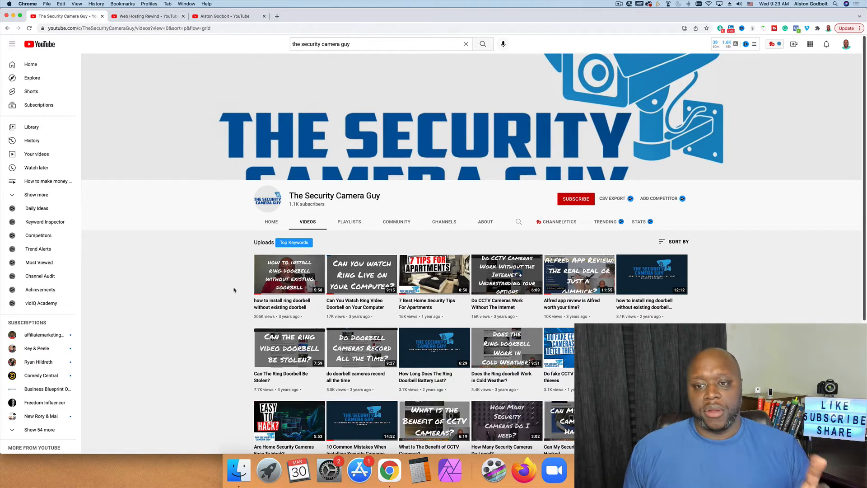
- Scroll the channel's videos and open 'how to install ring doorbell without existing doorbell'
scroll(up, 3)
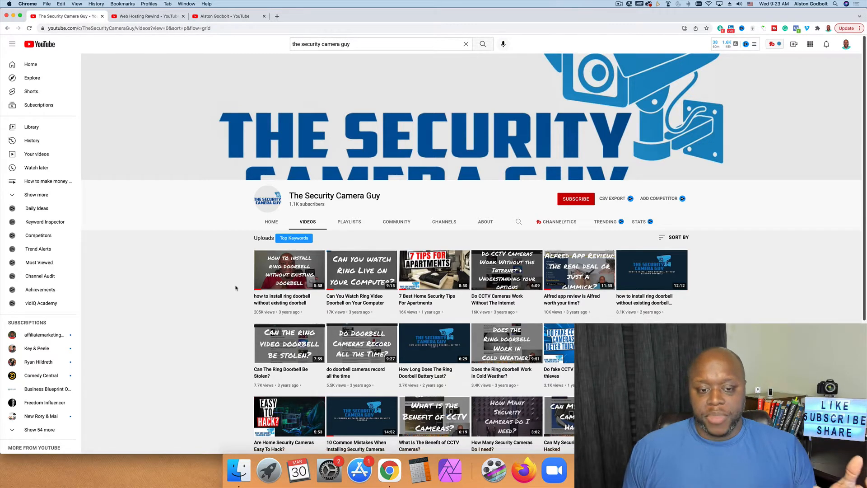
scroll(down, 3)
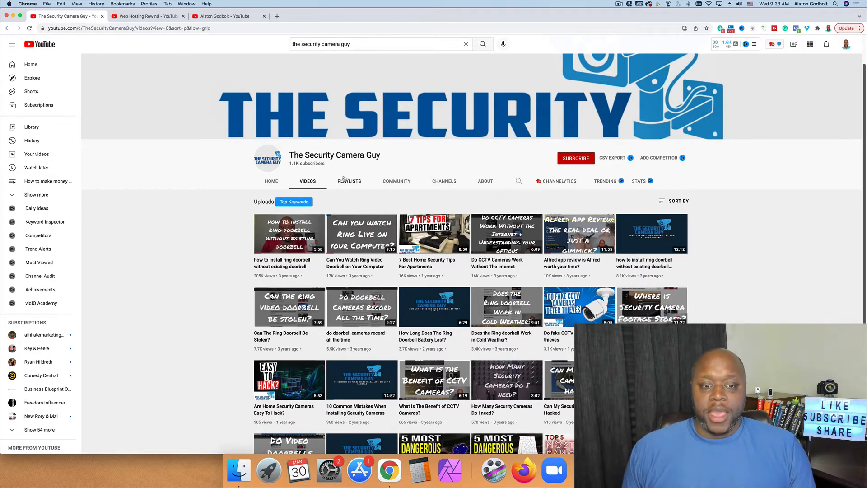
mouse_move(185, 221)
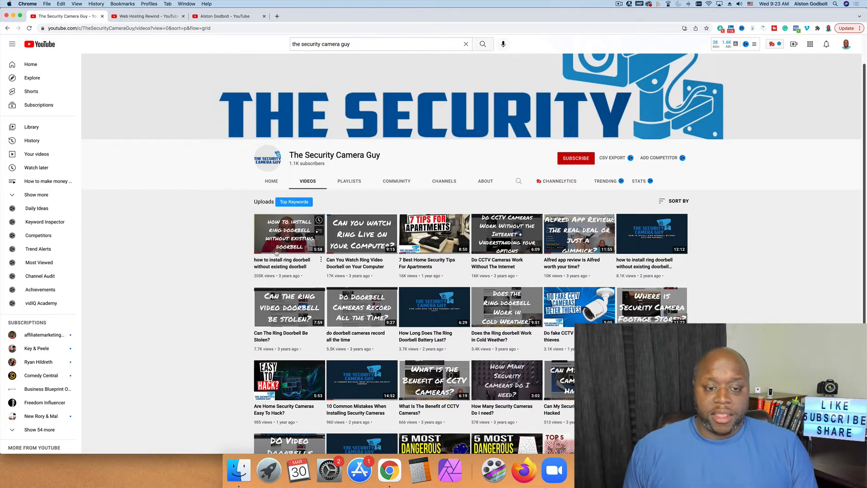
click(288, 233)
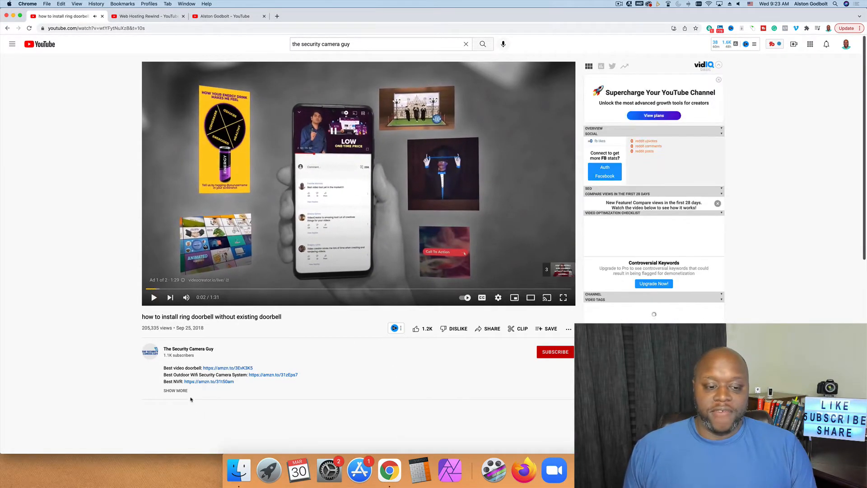
- Expand the doorbell video's description to show its affiliate product links
click(175, 390)
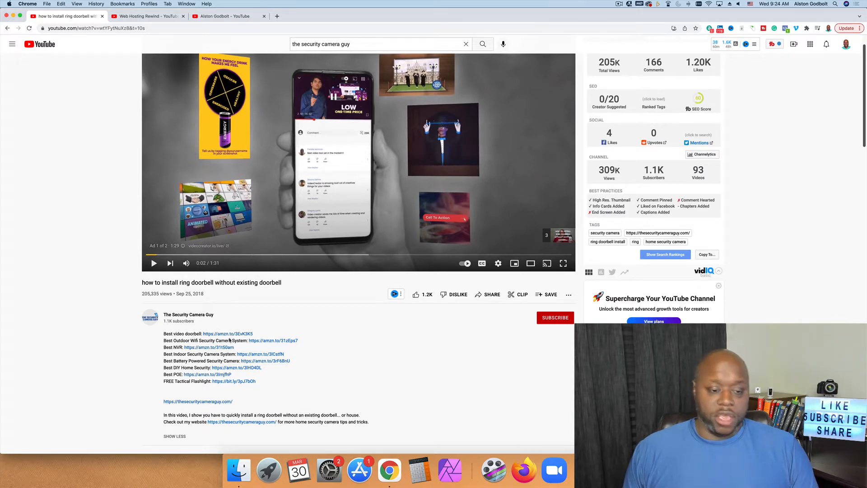
mouse_move(335, 356)
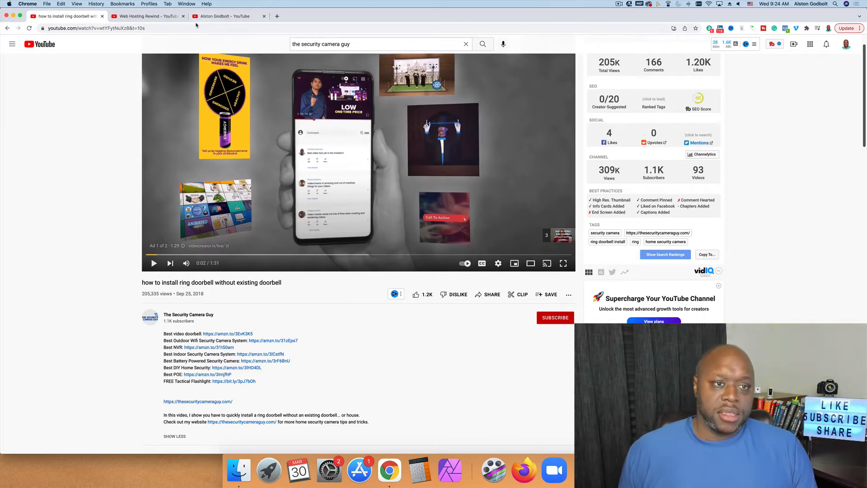
- Switch to the Web Hosting Rewind tab and scroll through its 'How To Start A Blog' uploads
click(146, 17)
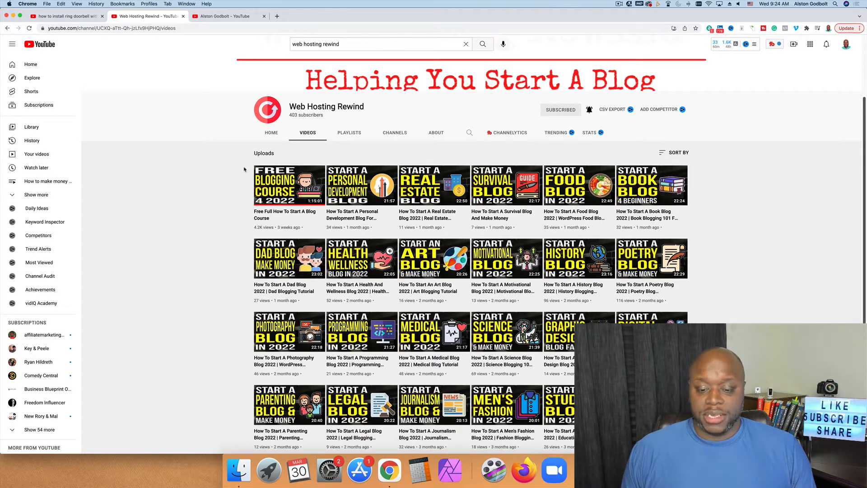
scroll(down, 3)
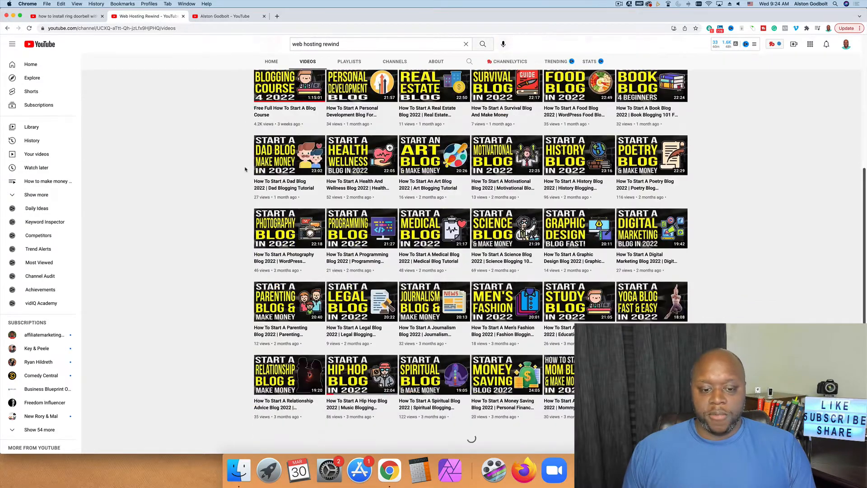
scroll(down, 3)
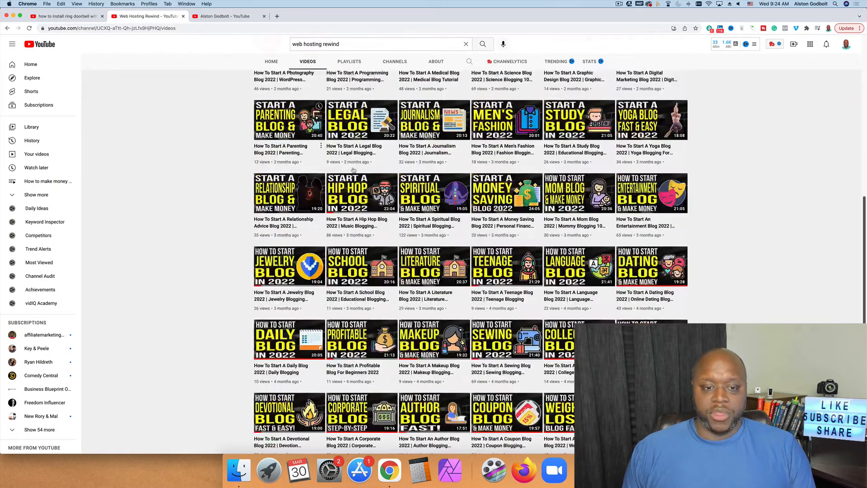
mouse_move(362, 225)
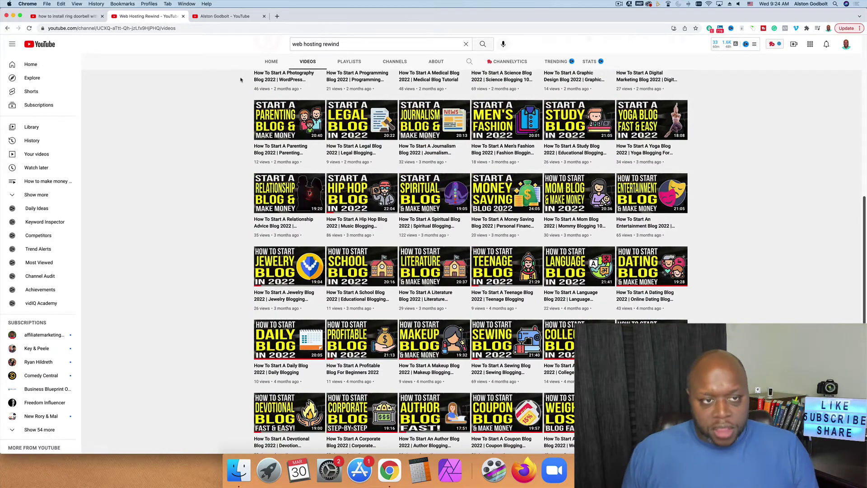
- Switch to Alston Godbolt's own channel Videos page
click(228, 17)
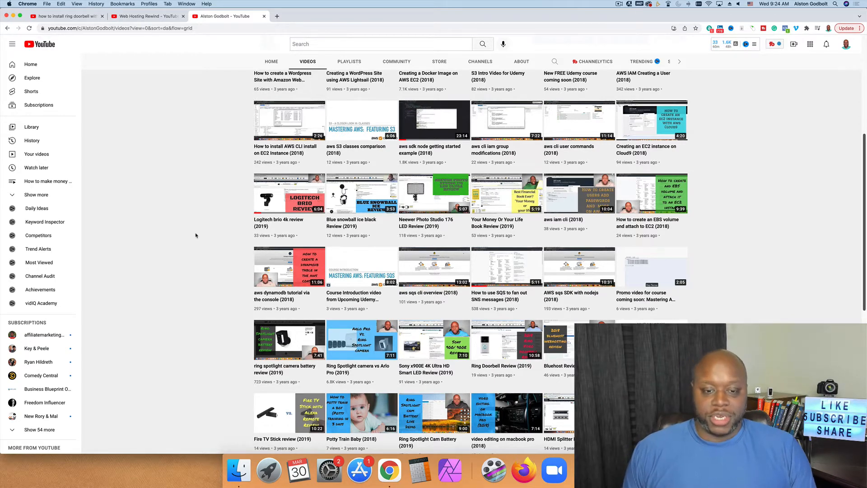
mouse_move(200, 220)
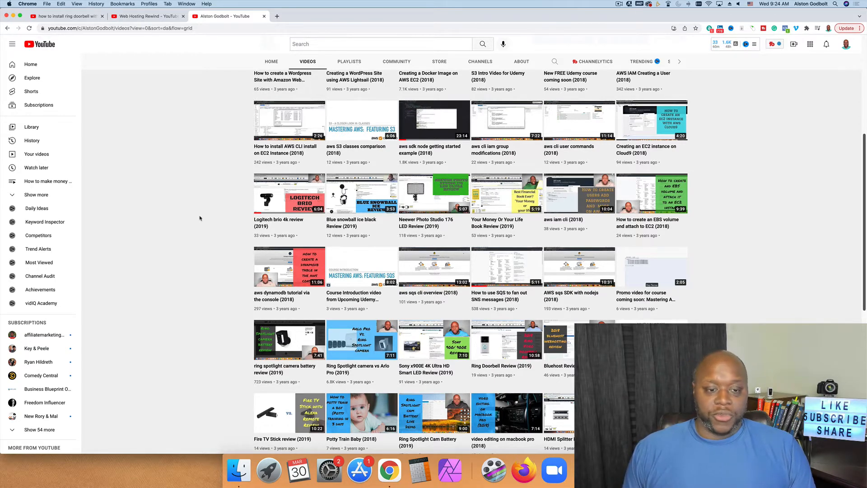
mouse_move(214, 248)
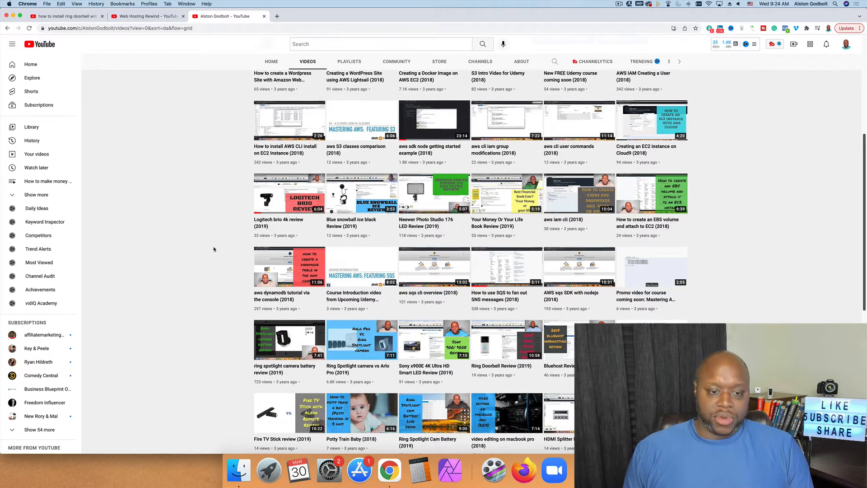
mouse_move(183, 209)
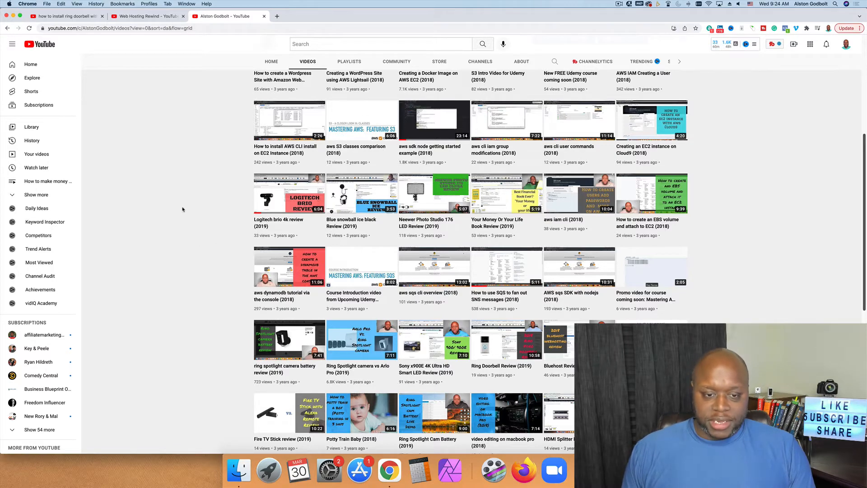
mouse_move(646, 213)
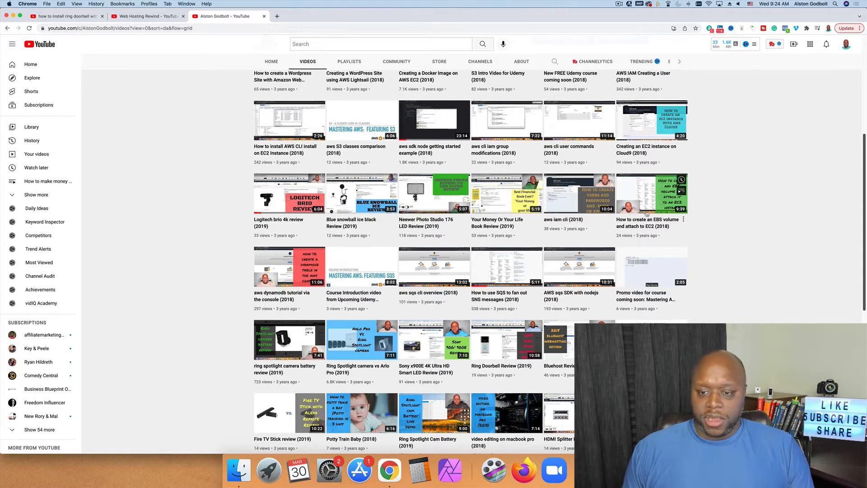
mouse_move(172, 209)
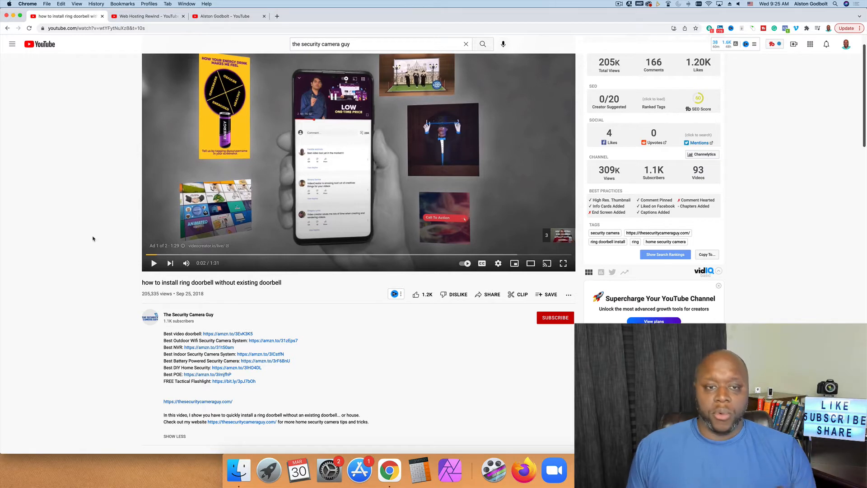
mouse_move(108, 217)
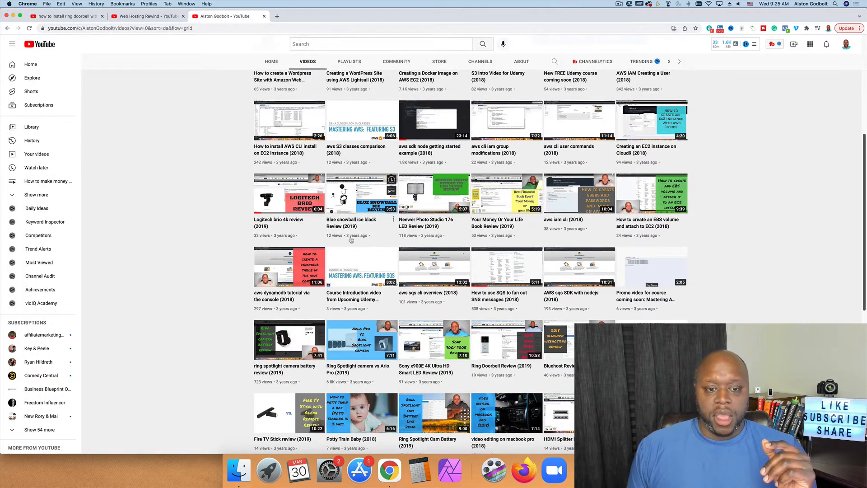
mouse_move(477, 258)
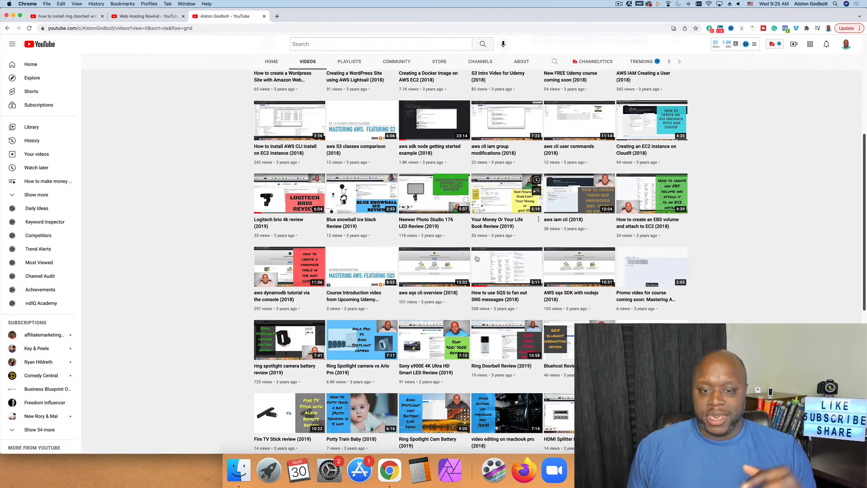
mouse_move(99, 230)
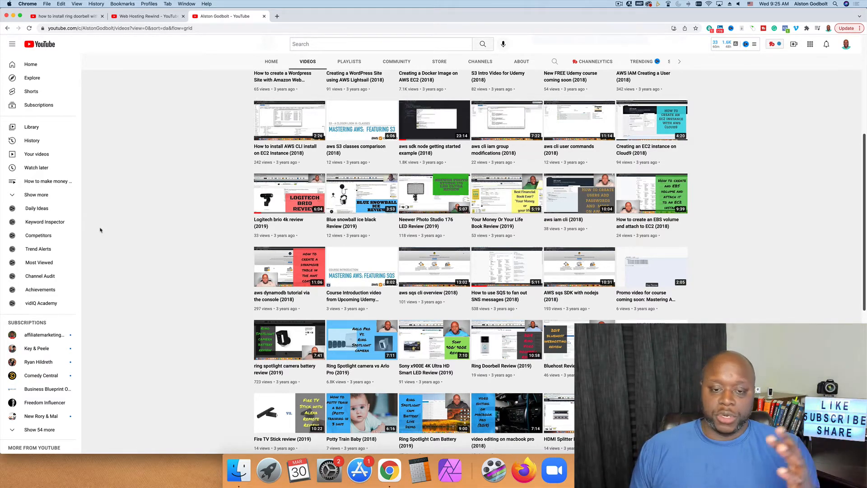
mouse_move(114, 244)
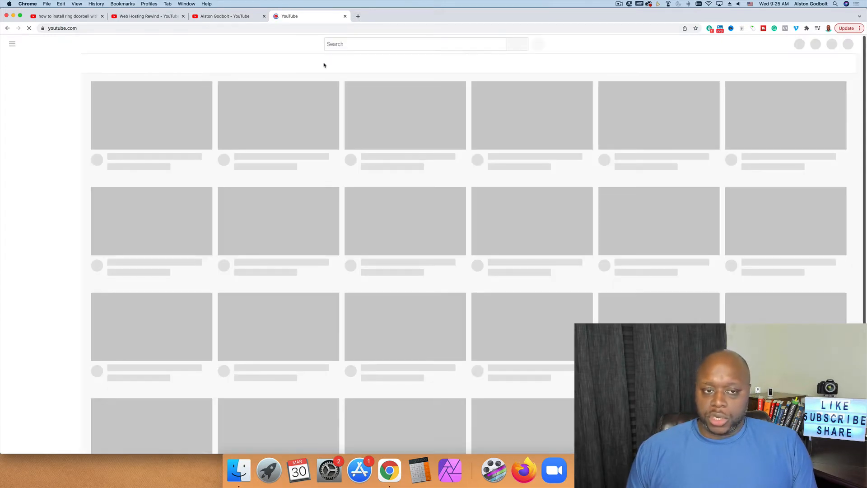
- Search YouTube for 'bluehost vs a2 hosting' comparison videos
click(409, 43)
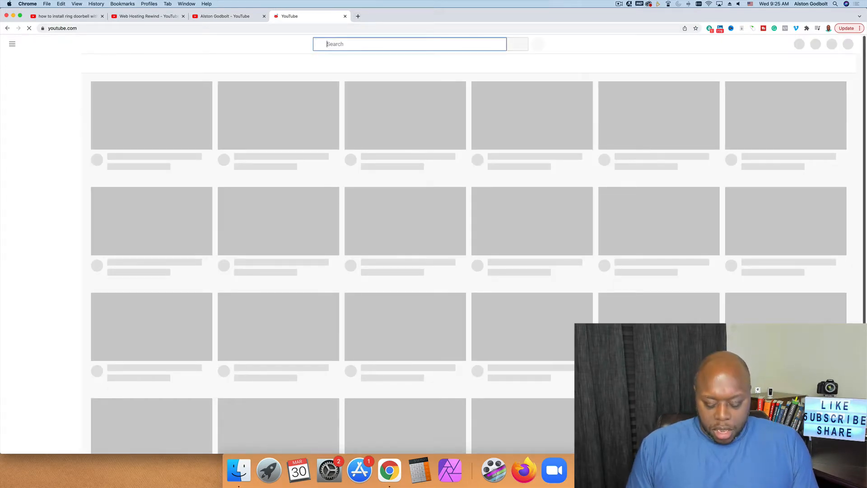
text(bluehost vs)
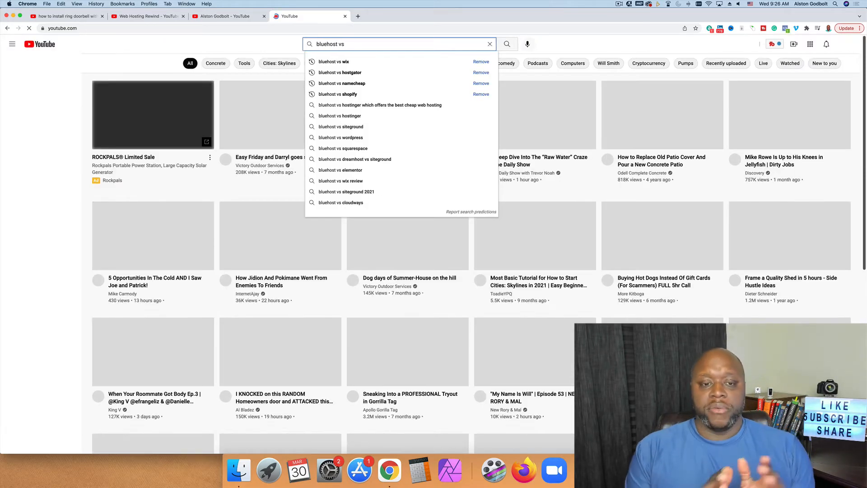
click(12, 44)
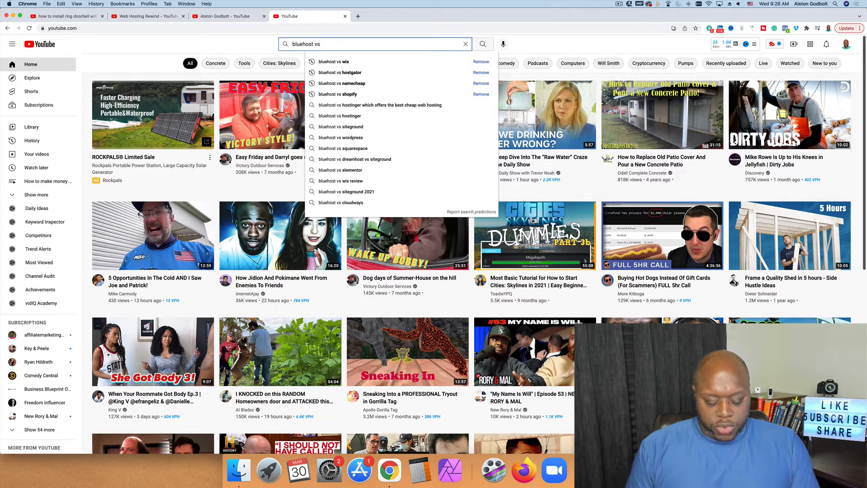
text(s)
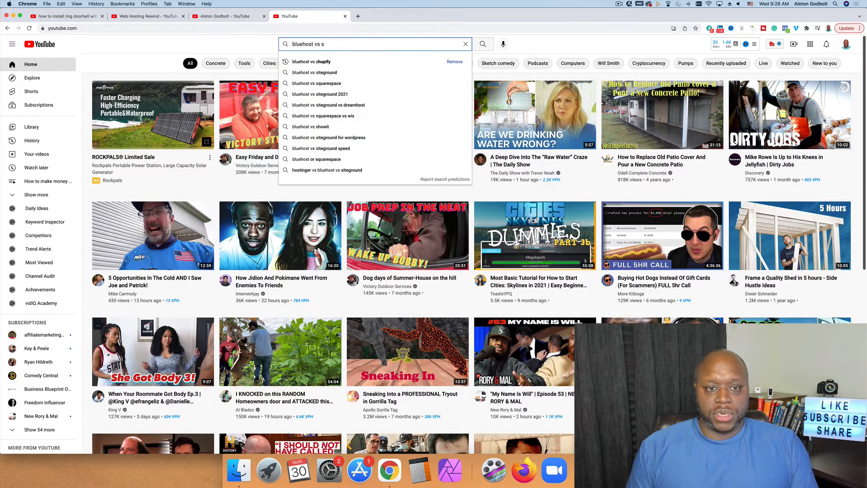
key(Backspace)
text(a2 hosting)
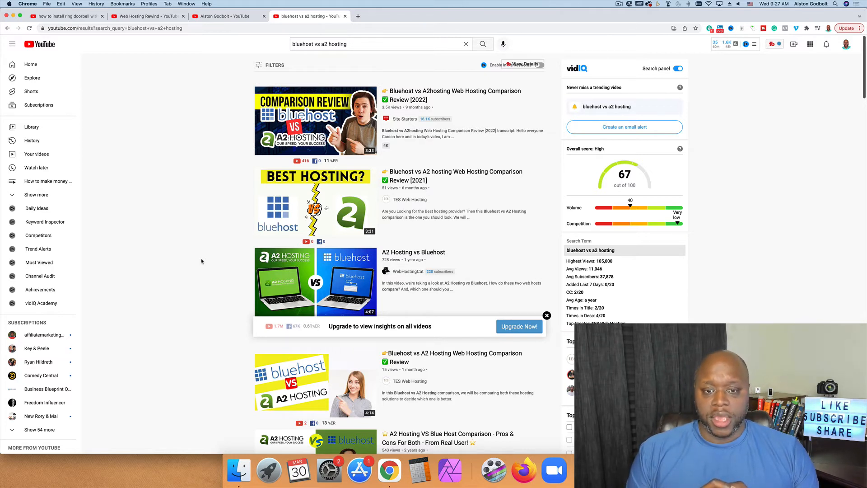
mouse_move(315, 121)
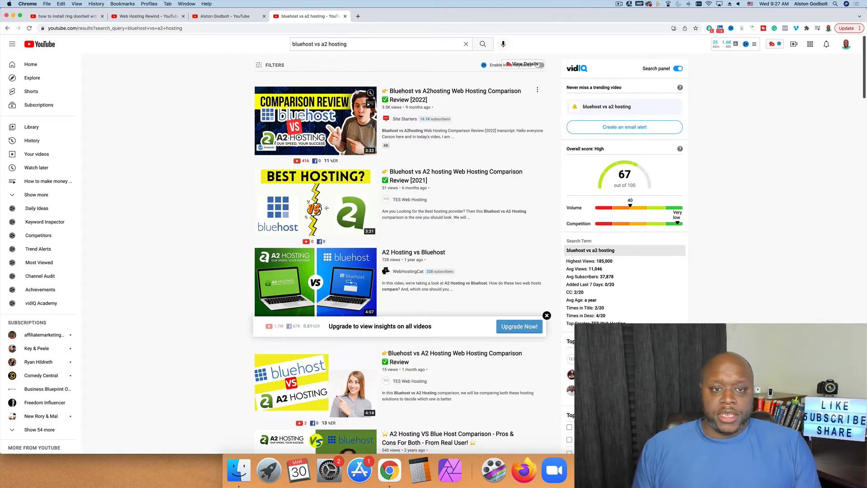
- Add '2022' to the query and scroll the 'bluehost vs a2 hosting 2022' results
click(376, 44)
text( 2022)
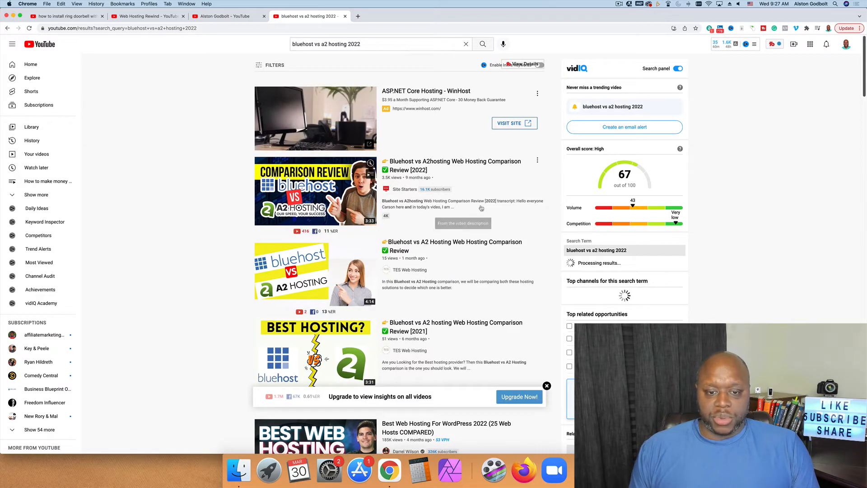
scroll(down, 3)
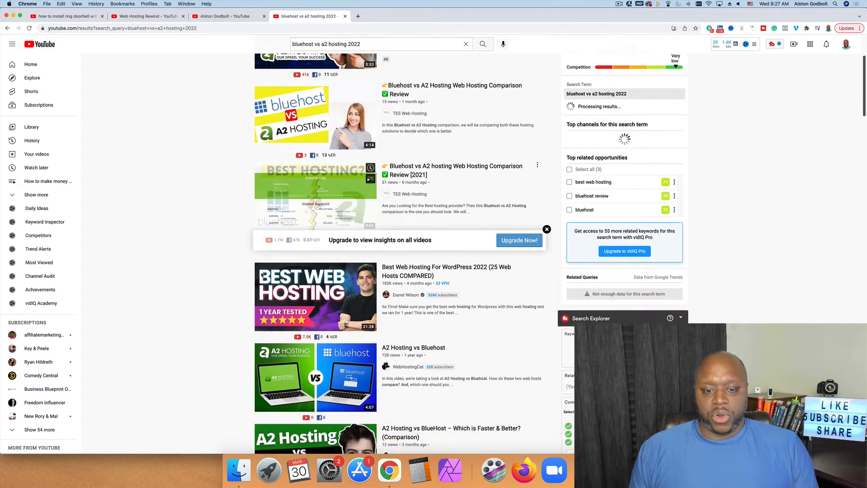
scroll(up, 3)
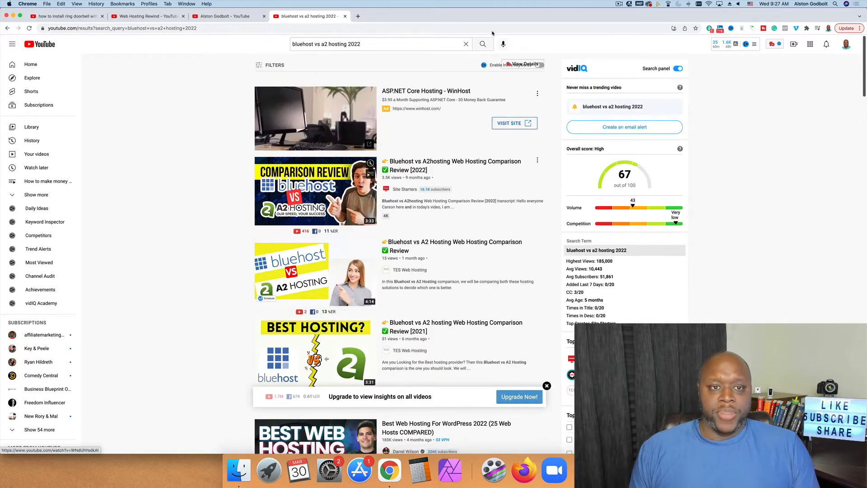
- Type 'bluehost review' and choose the 'bluehost review 2022' suggestion
click(376, 44)
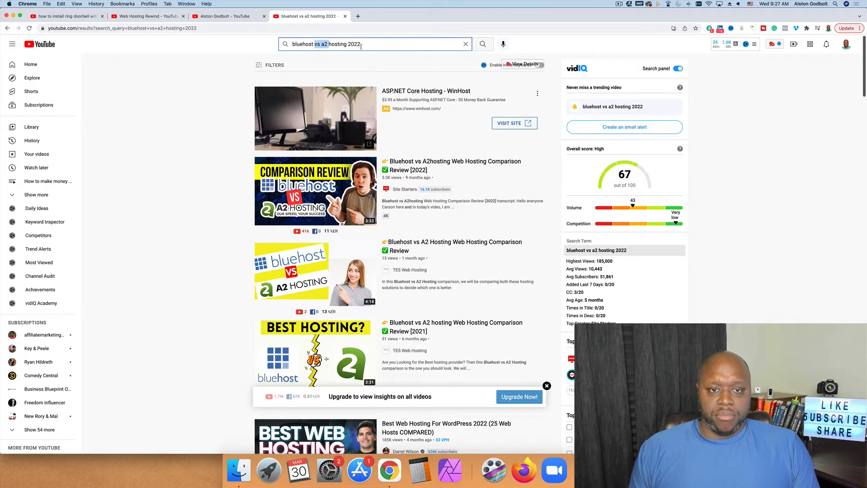
text(bluehost review)
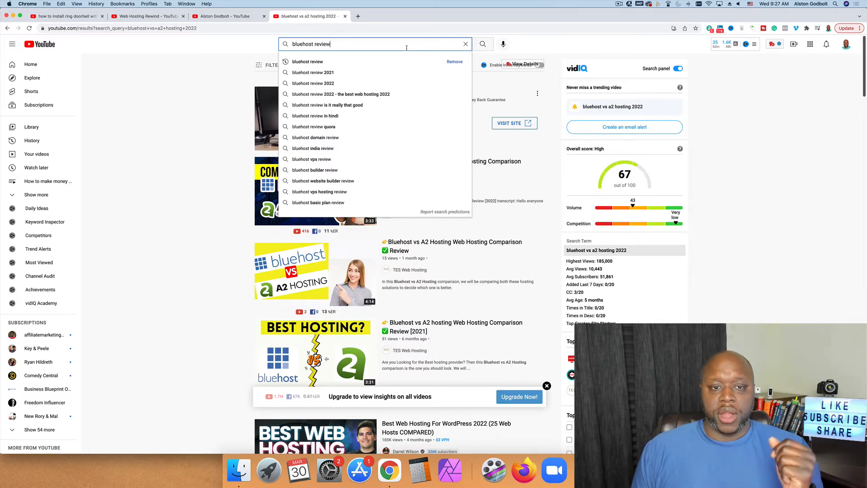
click(313, 83)
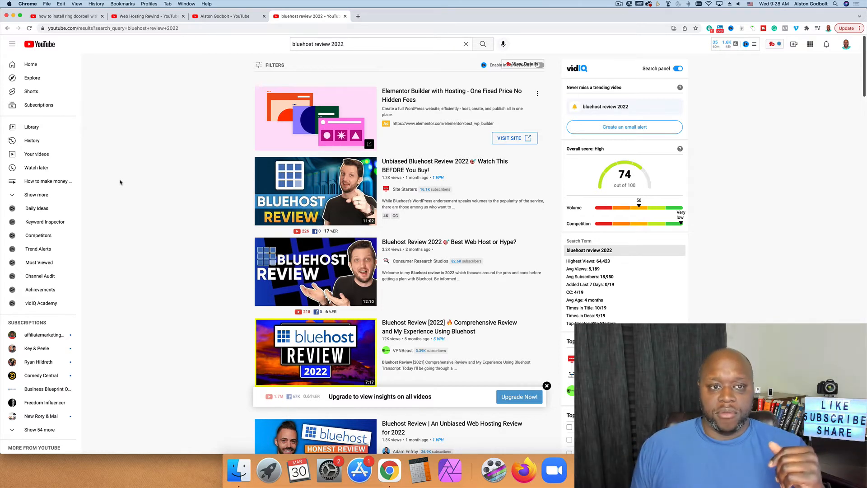
mouse_move(175, 229)
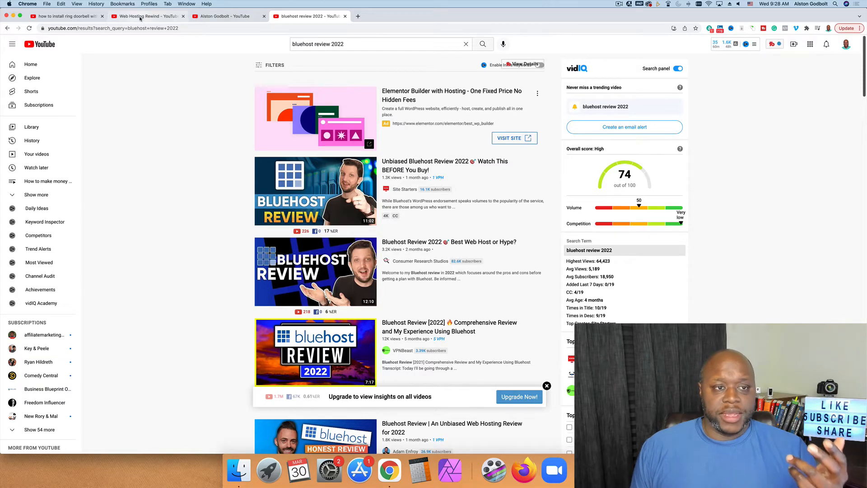
- Return to the Web Hosting Rewind tab and scroll through its blog tutorial uploads
click(146, 16)
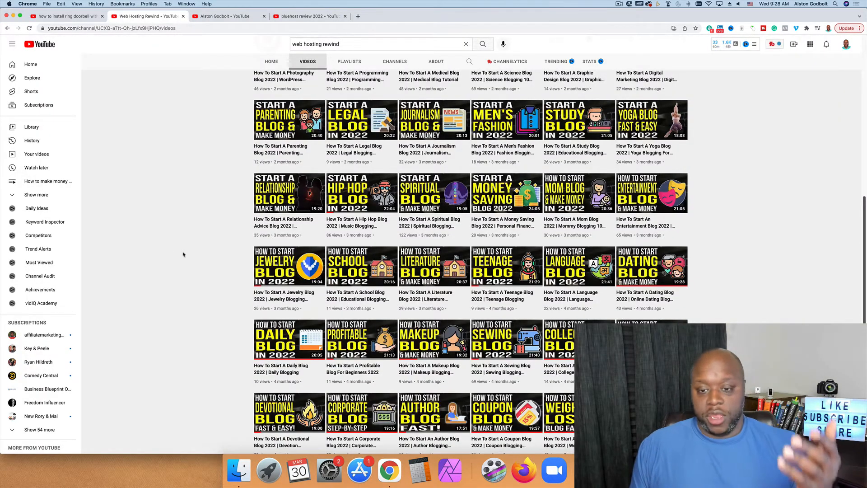
scroll(down, 3)
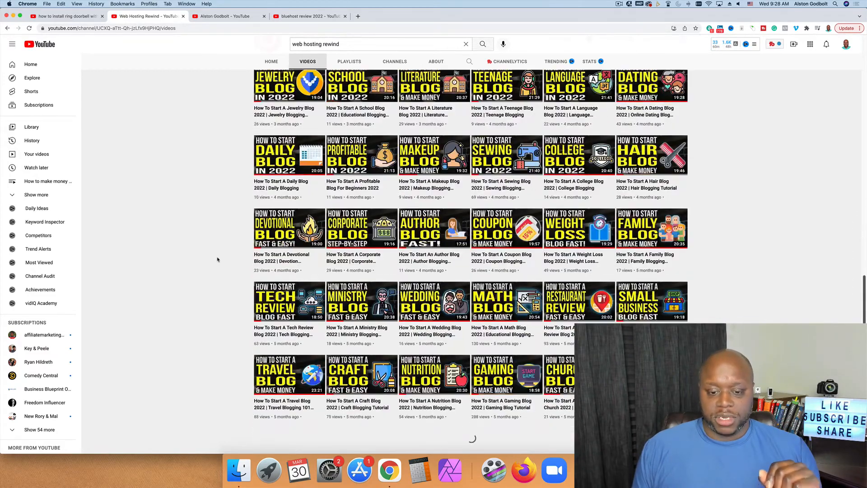
scroll(up, 3)
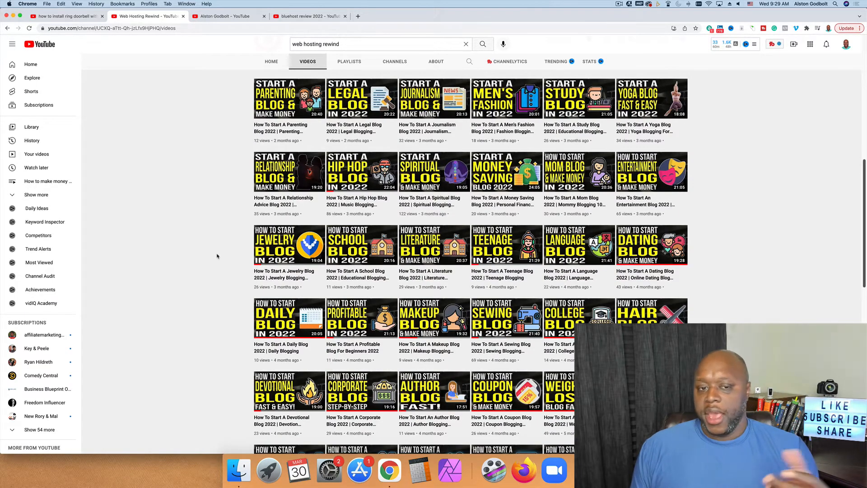
scroll(up, 3)
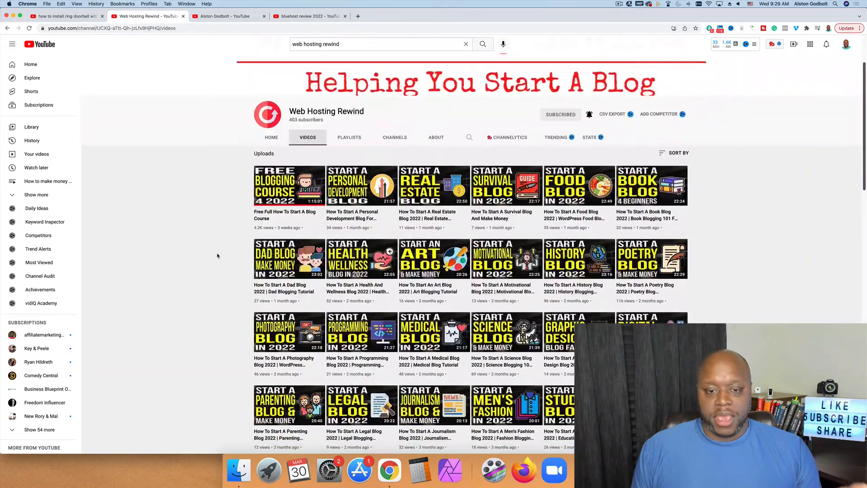
scroll(down, 3)
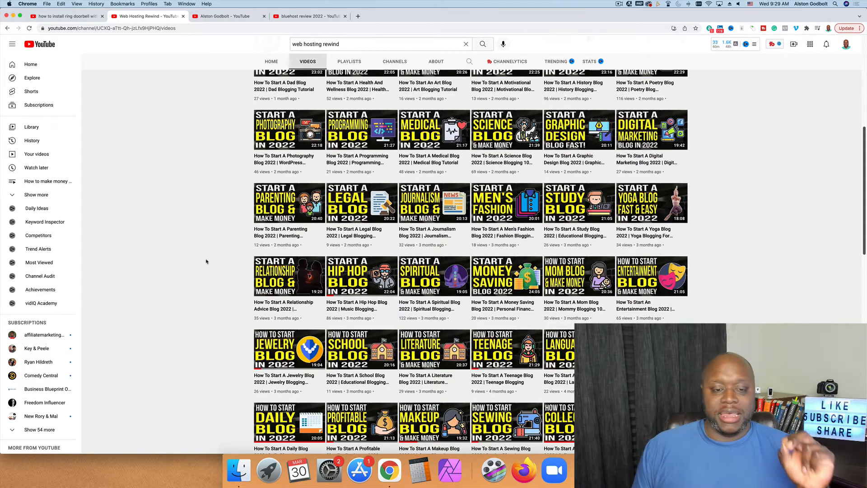
mouse_move(164, 285)
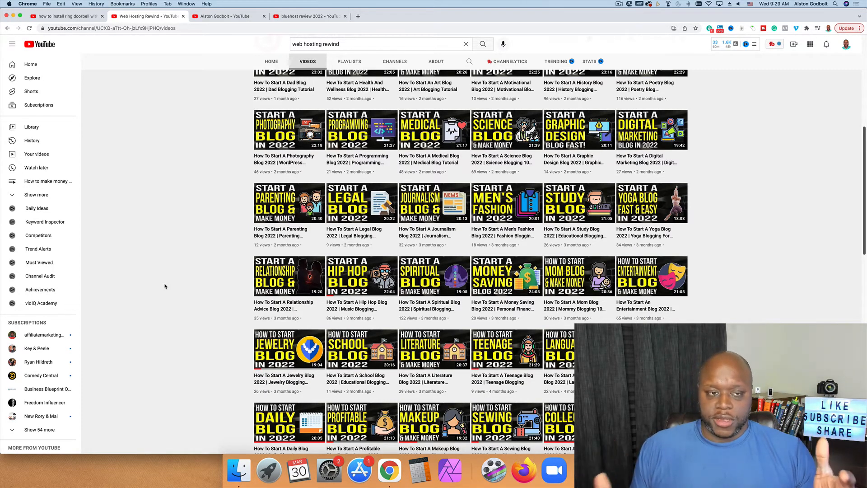
mouse_move(186, 137)
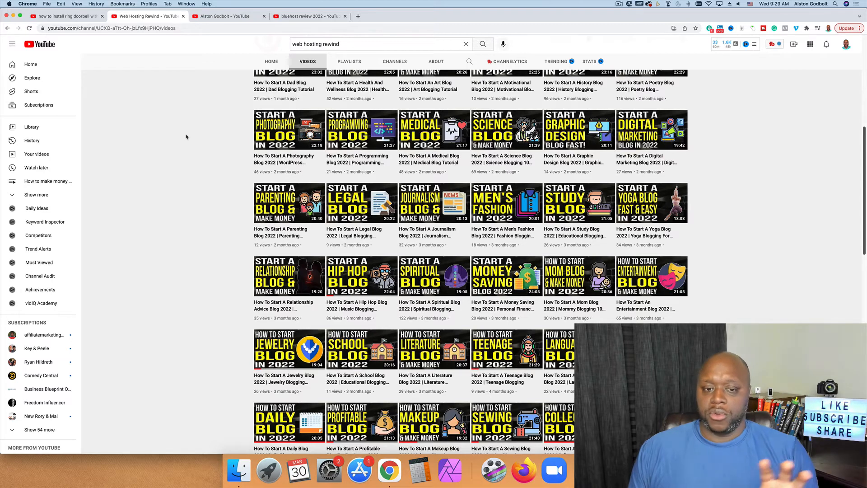
click(308, 16)
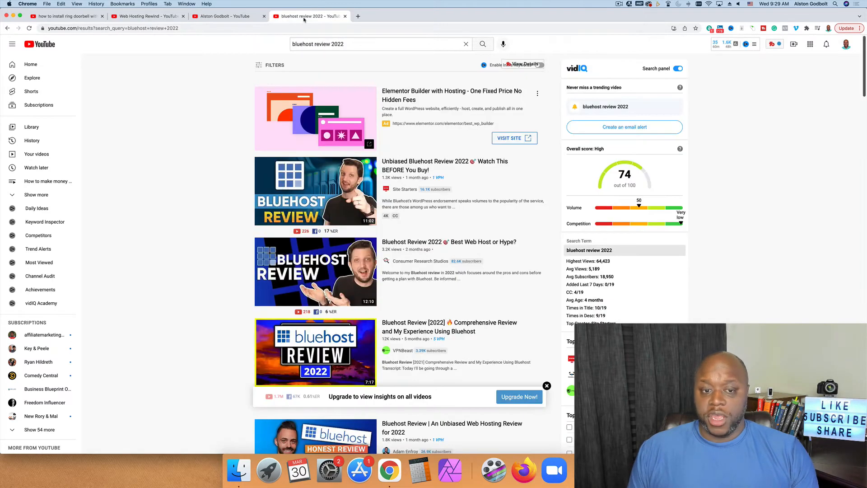
mouse_move(163, 179)
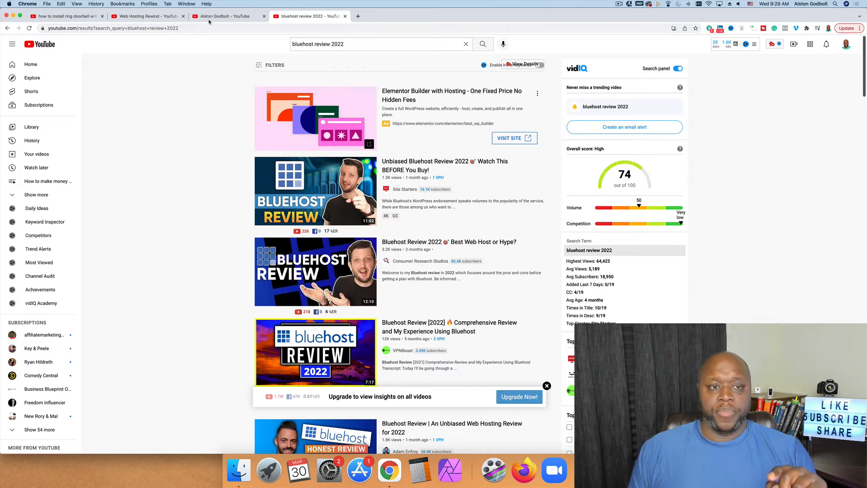
click(222, 17)
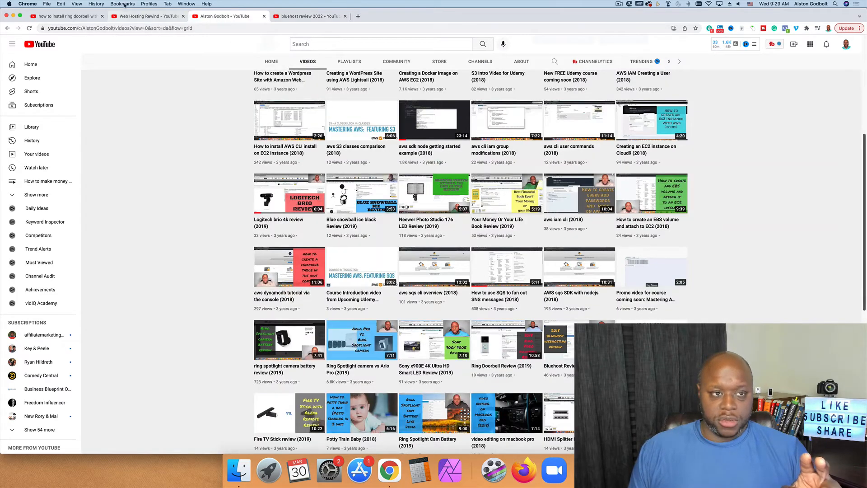
click(146, 15)
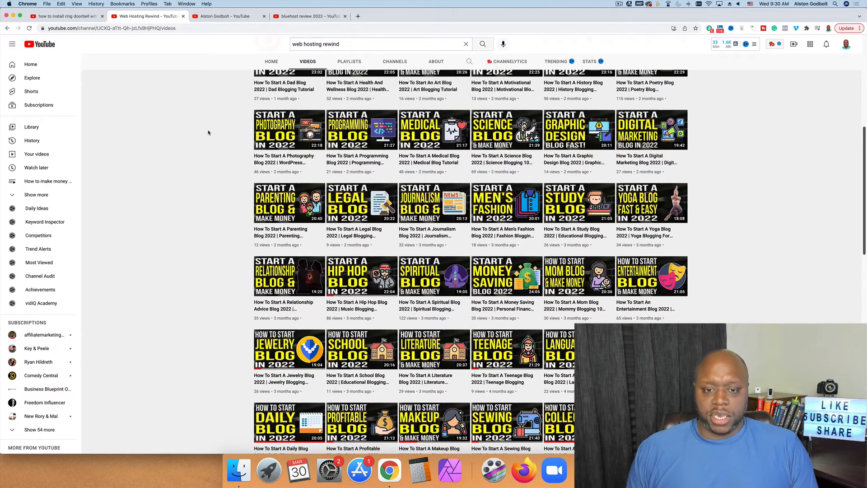
scroll(down, 3)
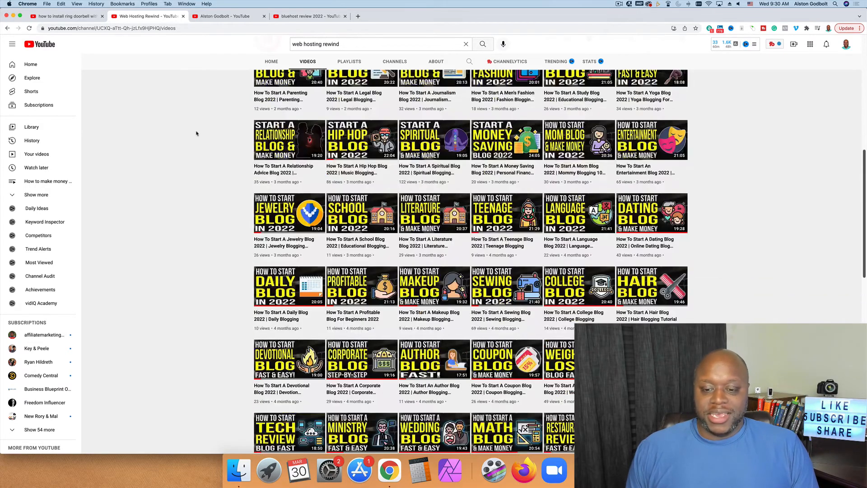
scroll(down, 3)
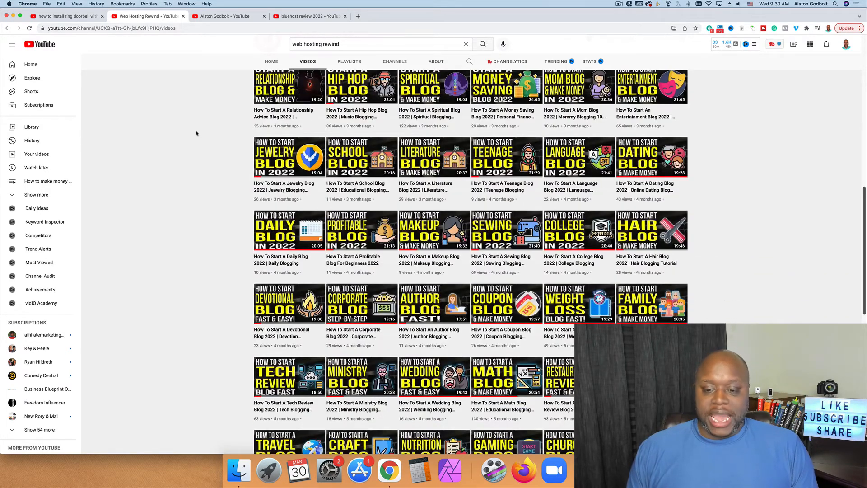
scroll(down, 3)
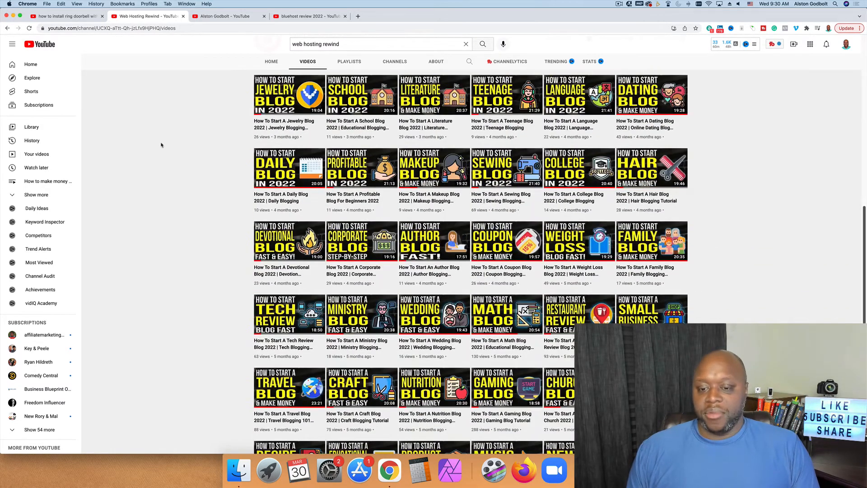
scroll(down, 3)
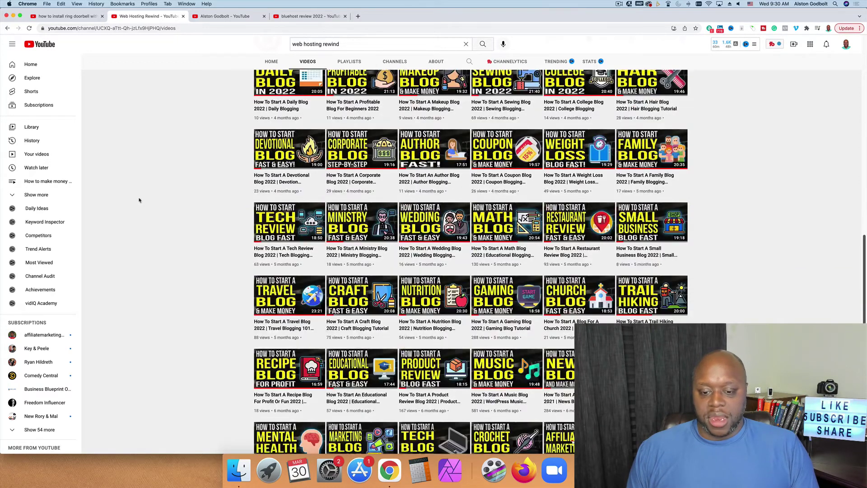
mouse_move(206, 197)
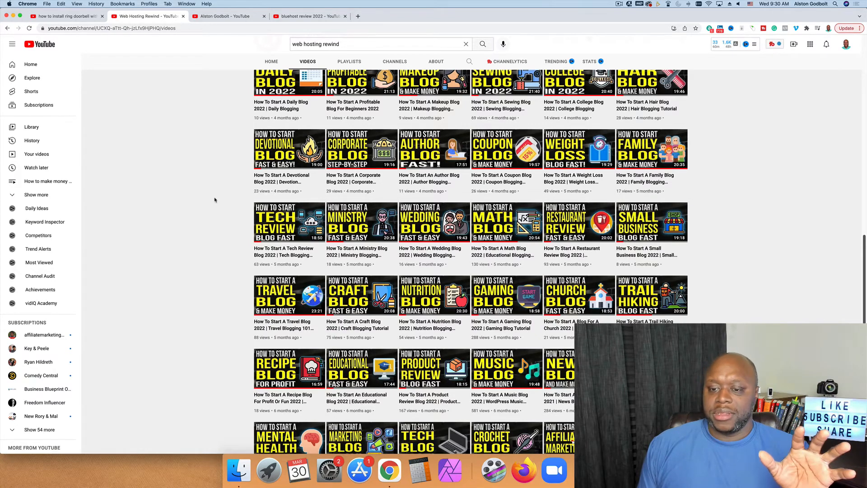
scroll(up, 3)
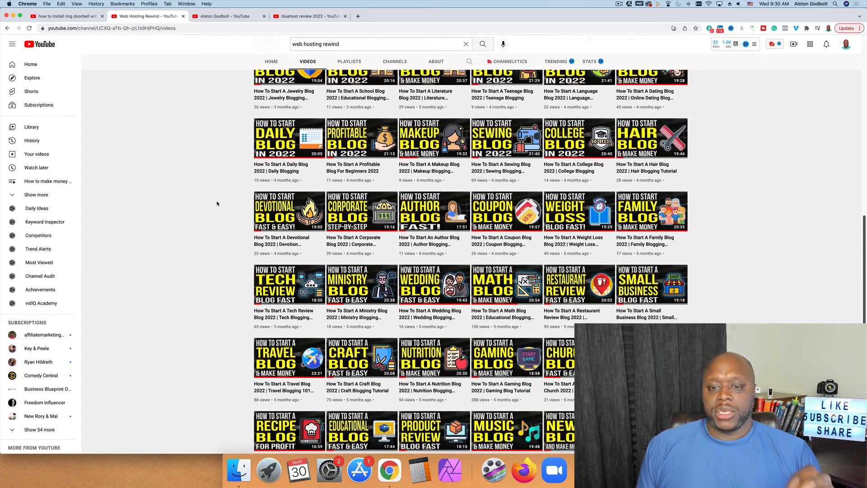
scroll(up, 3)
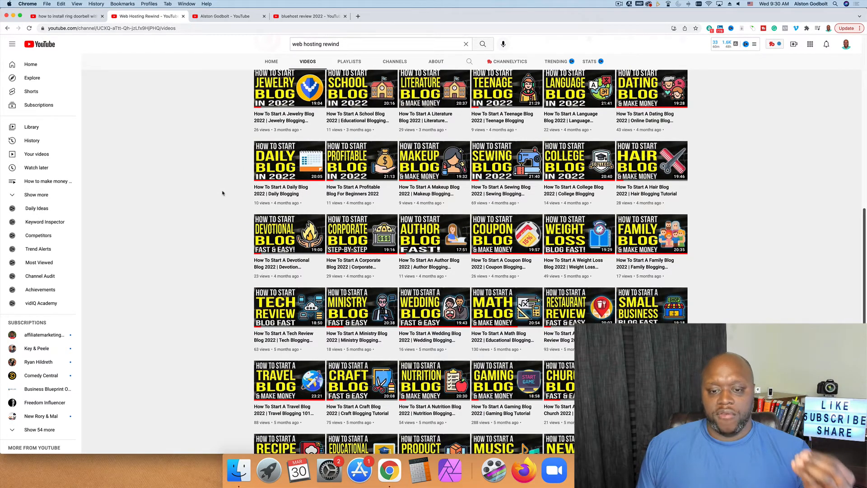
scroll(up, 3)
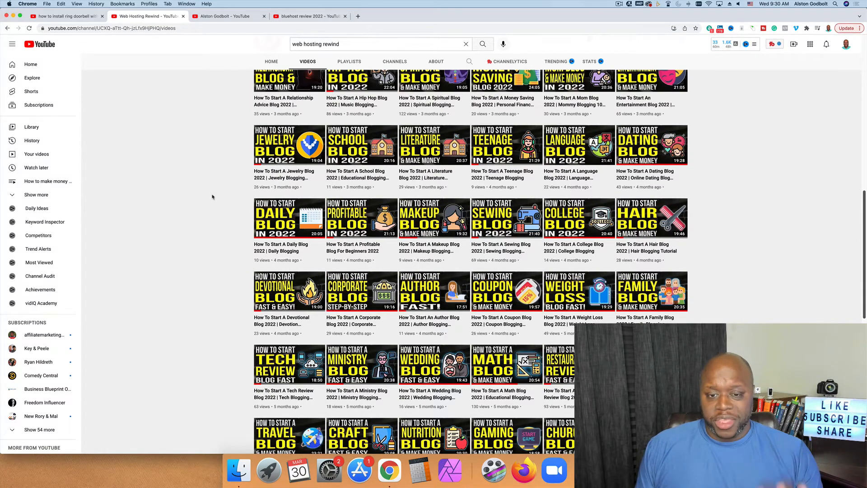
mouse_move(204, 199)
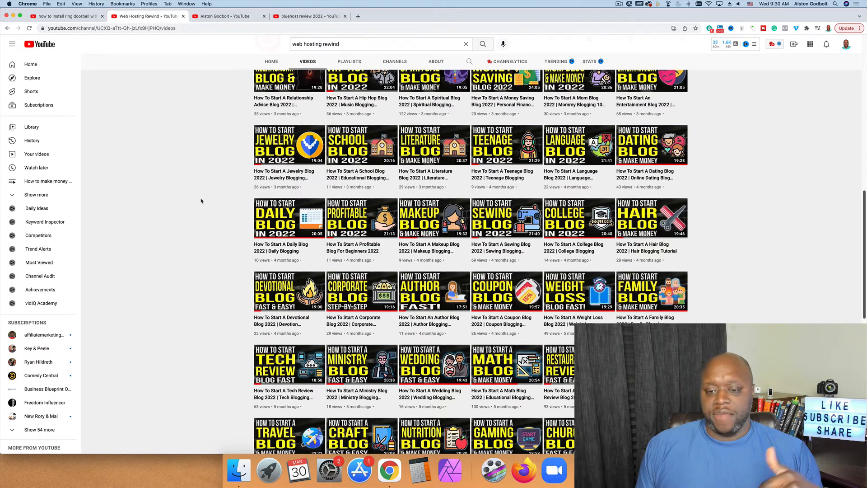
scroll(up, 3)
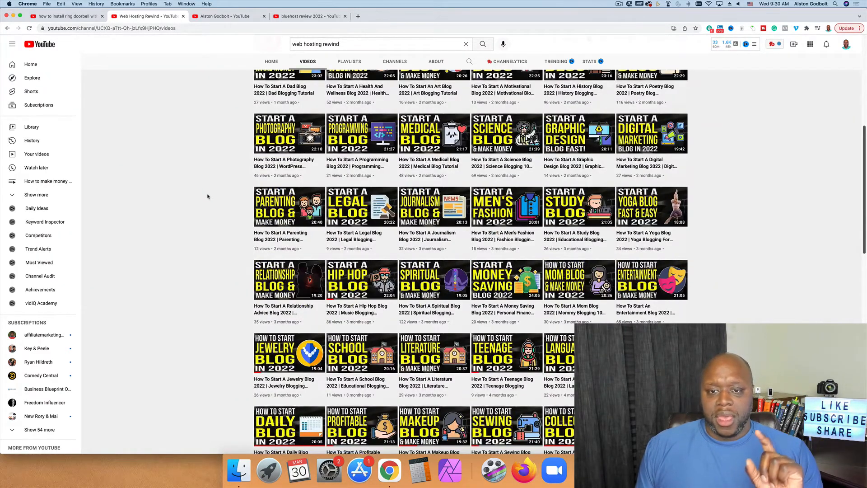
mouse_move(218, 203)
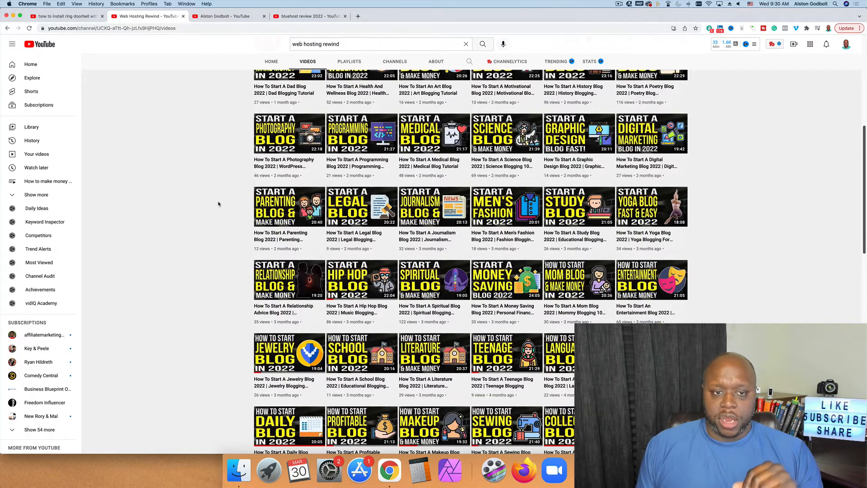
mouse_move(227, 136)
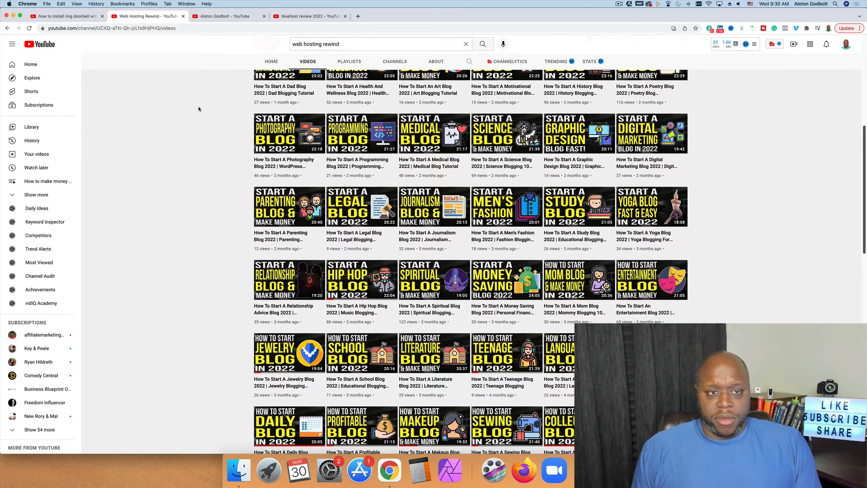
- From the bluehost review 2022 tab, search 'kitchenaid professional 5 plus review' and scroll the results
click(307, 15)
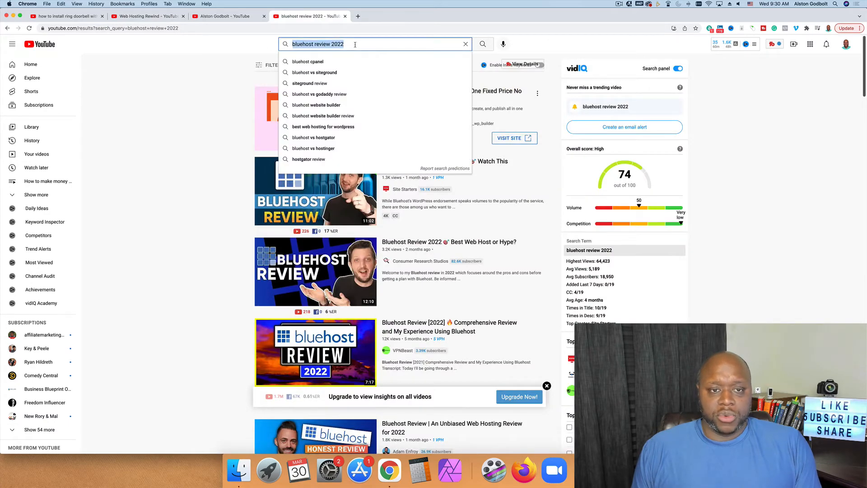
text(kit)
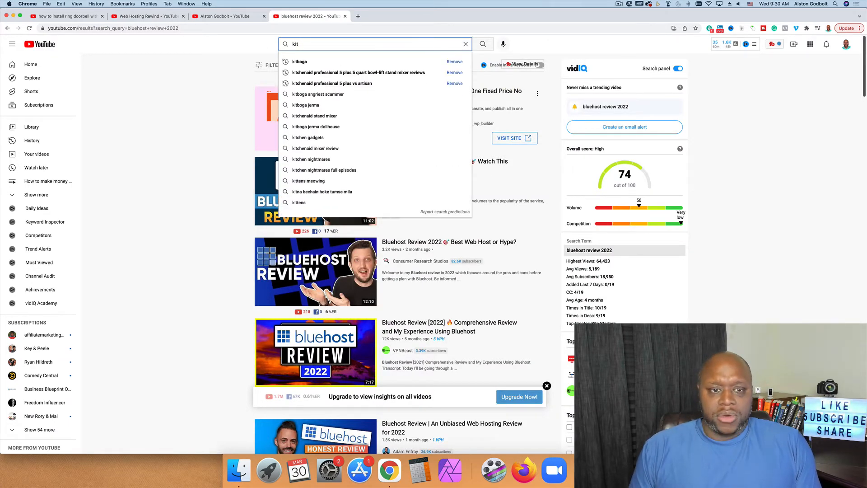
click(332, 83)
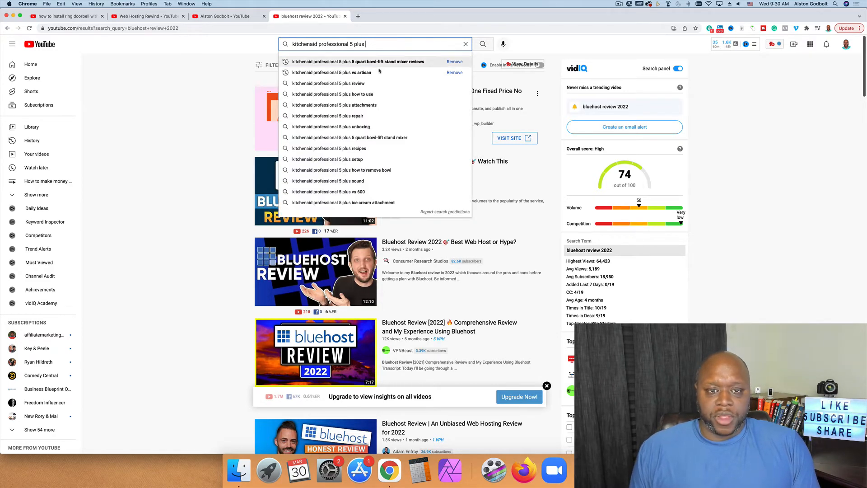
click(328, 83)
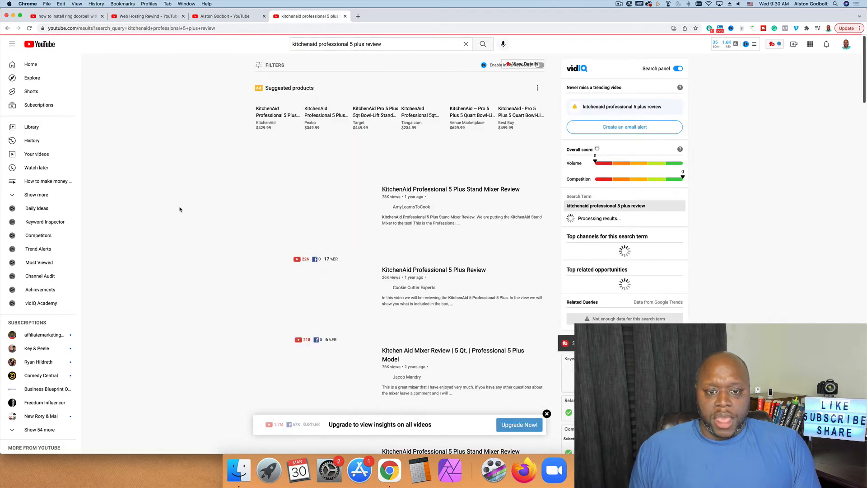
mouse_move(411, 206)
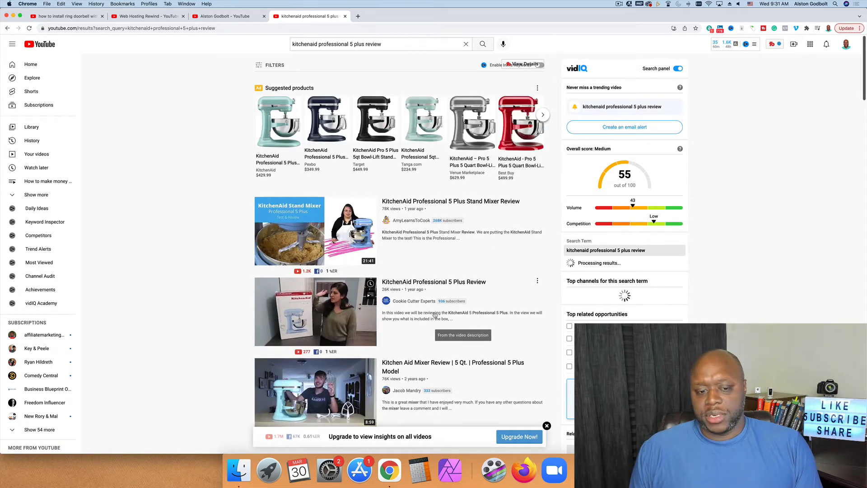
scroll(down, 3)
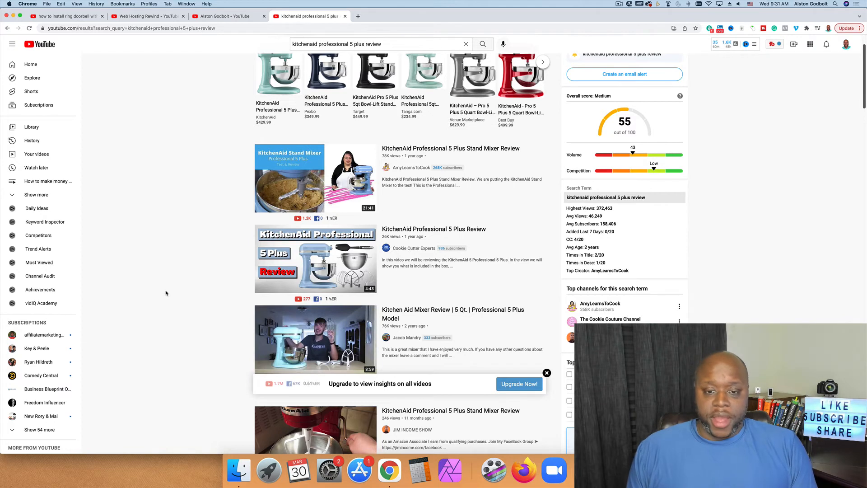
mouse_move(182, 267)
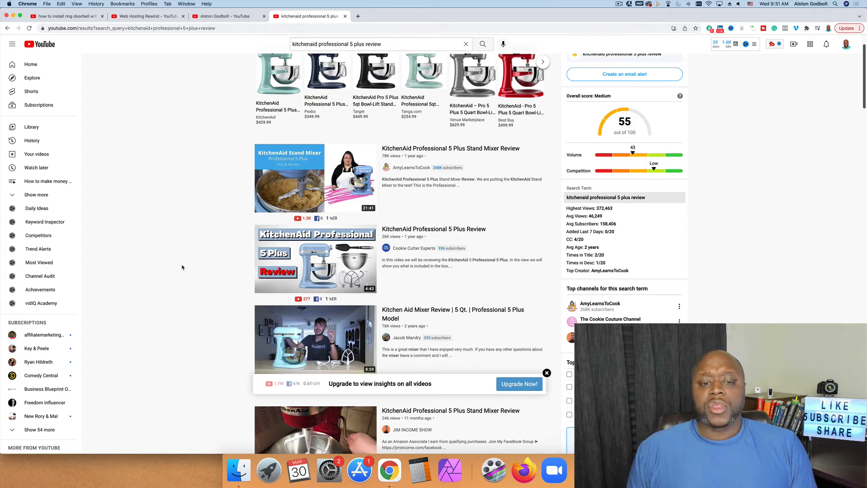
mouse_move(315, 258)
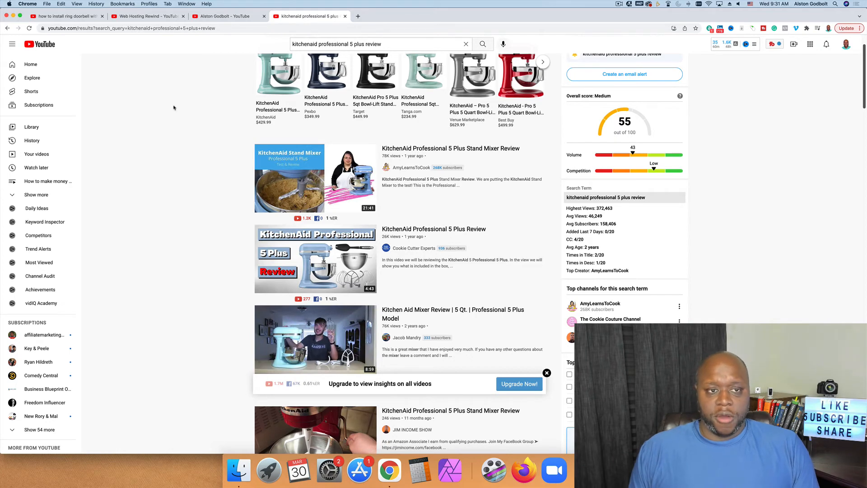
- Search YouTube for 'bluehost vs hostgator' from the suggestions after typing 'bluehost v'
click(227, 15)
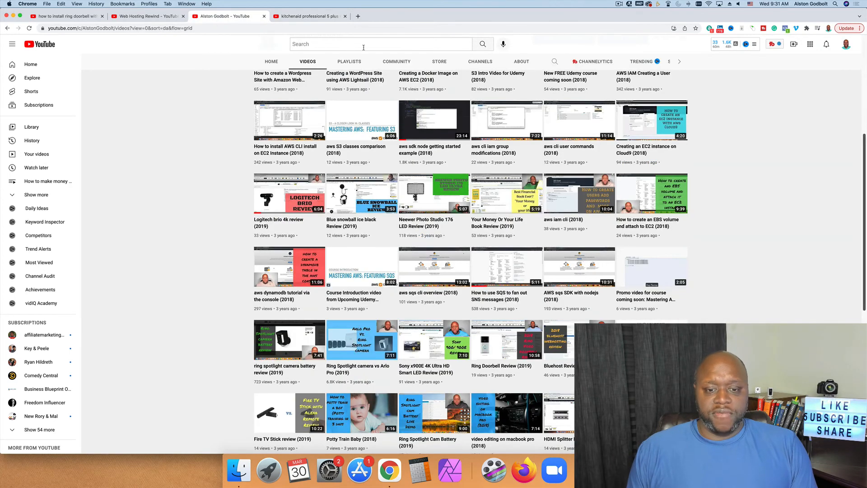
click(376, 44)
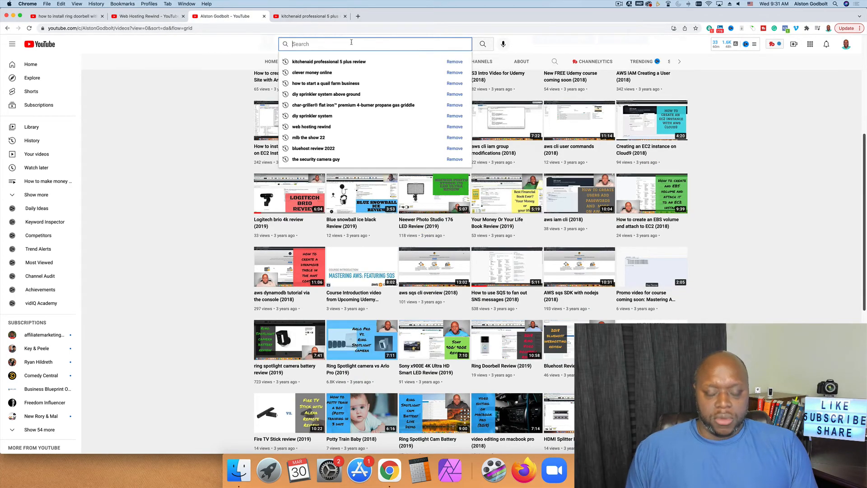
text(bluehost v)
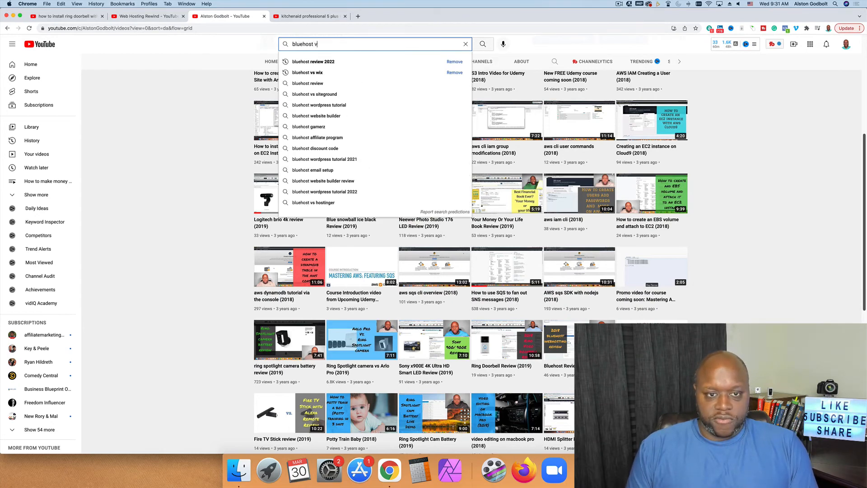
click(311, 202)
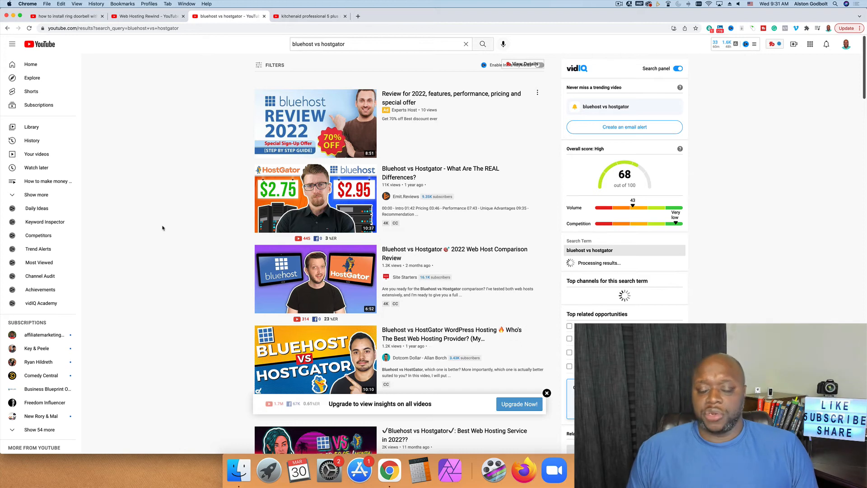
mouse_move(387, 150)
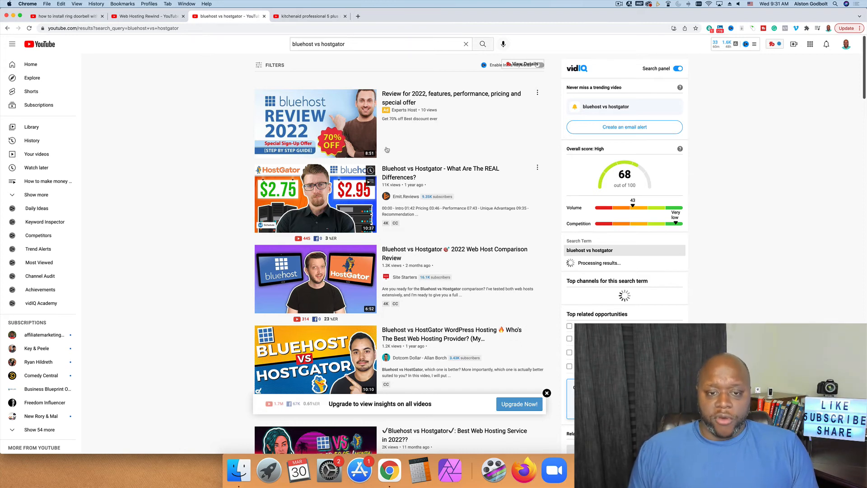
mouse_move(152, 220)
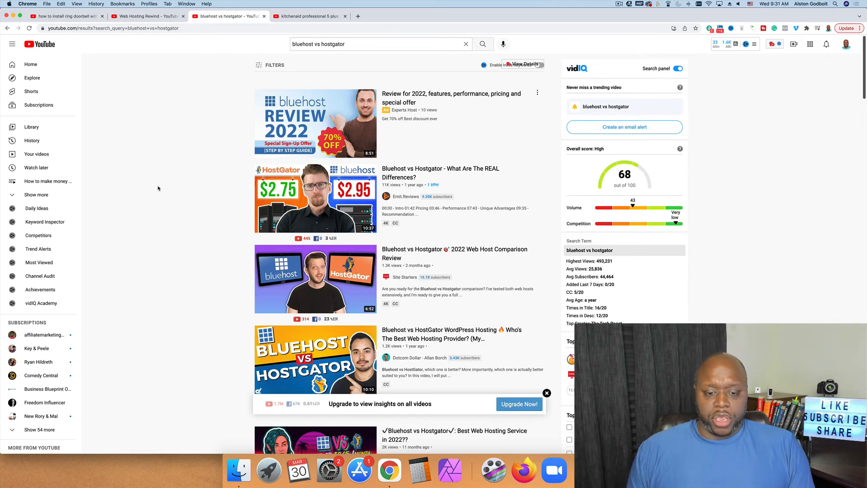
mouse_move(286, 89)
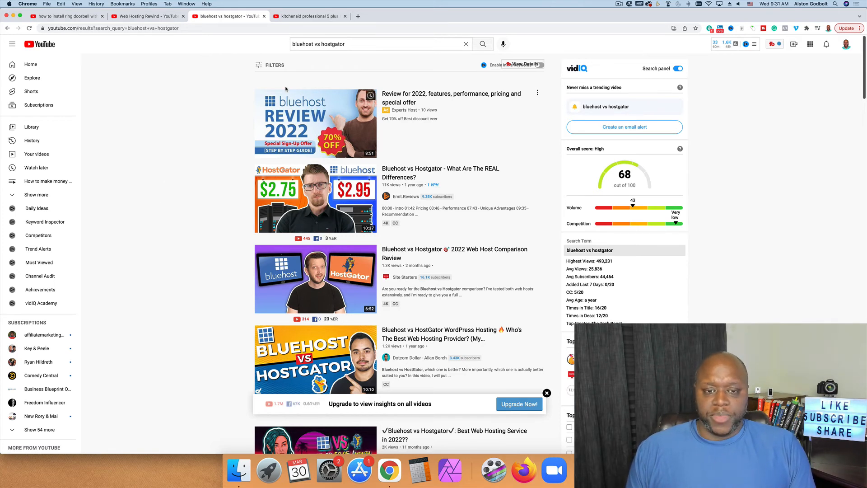
mouse_move(316, 198)
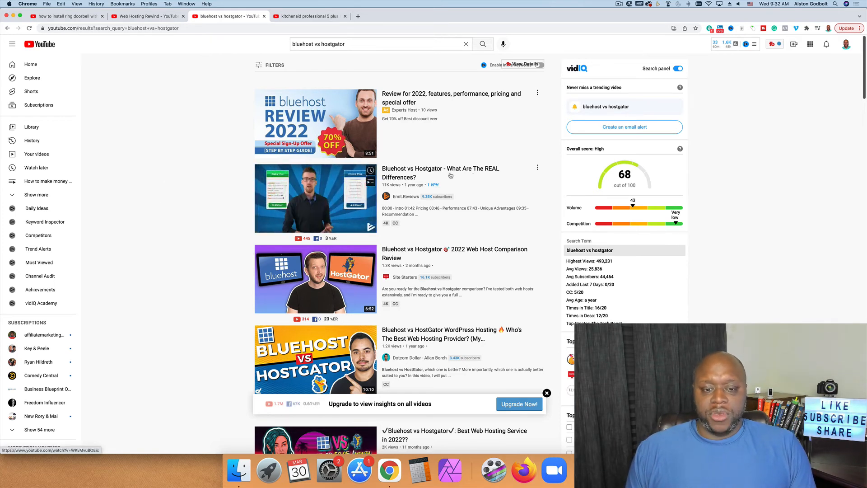
mouse_move(426, 176)
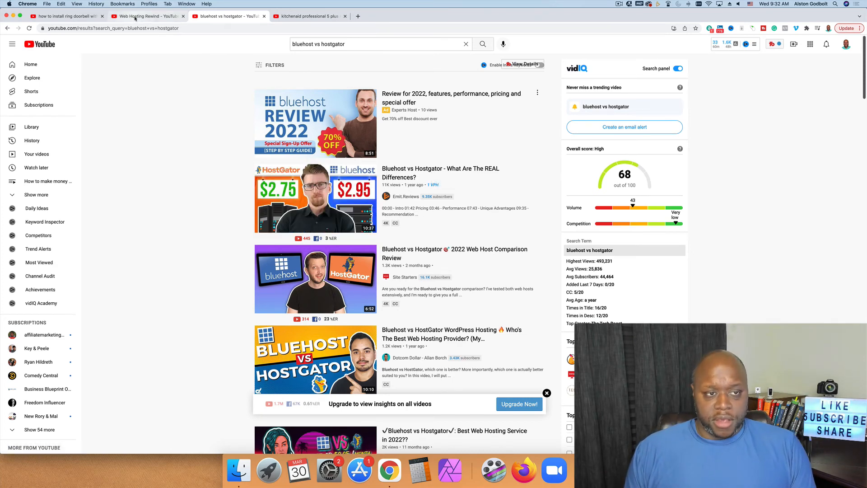
- Go back to the Web Hosting Rewind tab and scroll through its videos
click(146, 16)
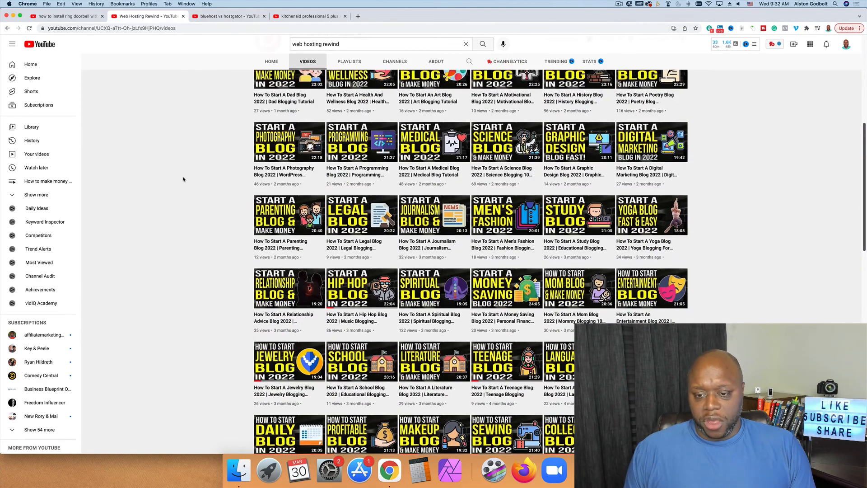
scroll(up, 3)
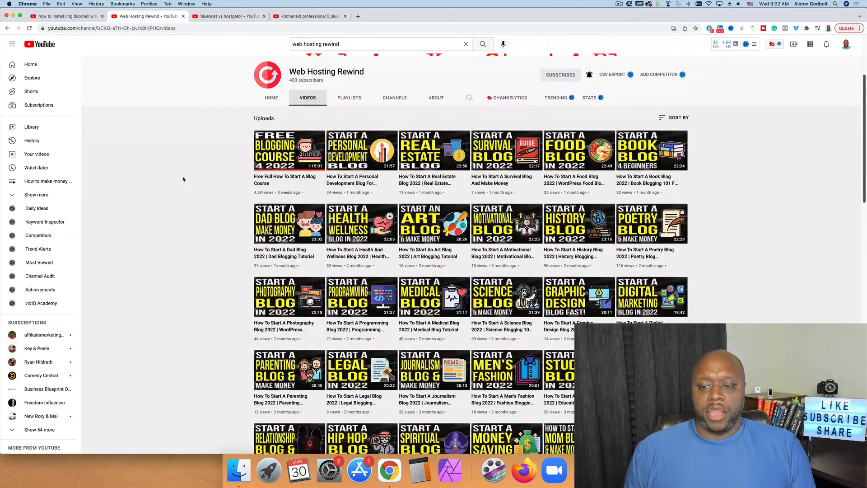
scroll(down, 3)
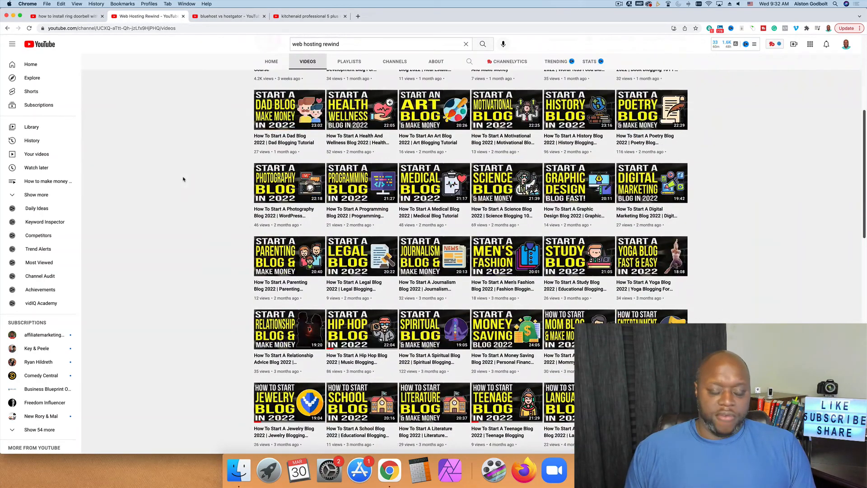